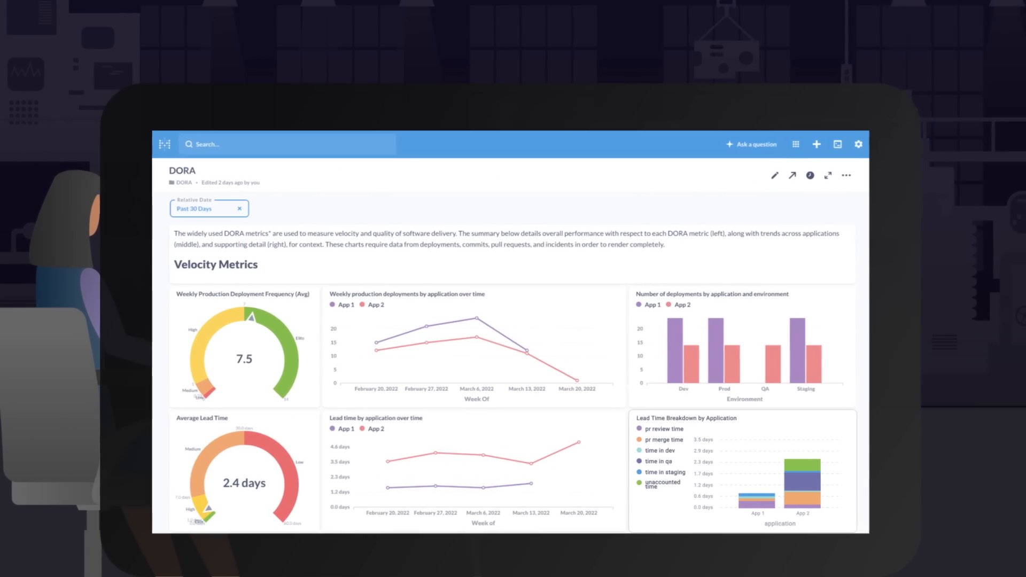
pyautogui.scroll(-3)
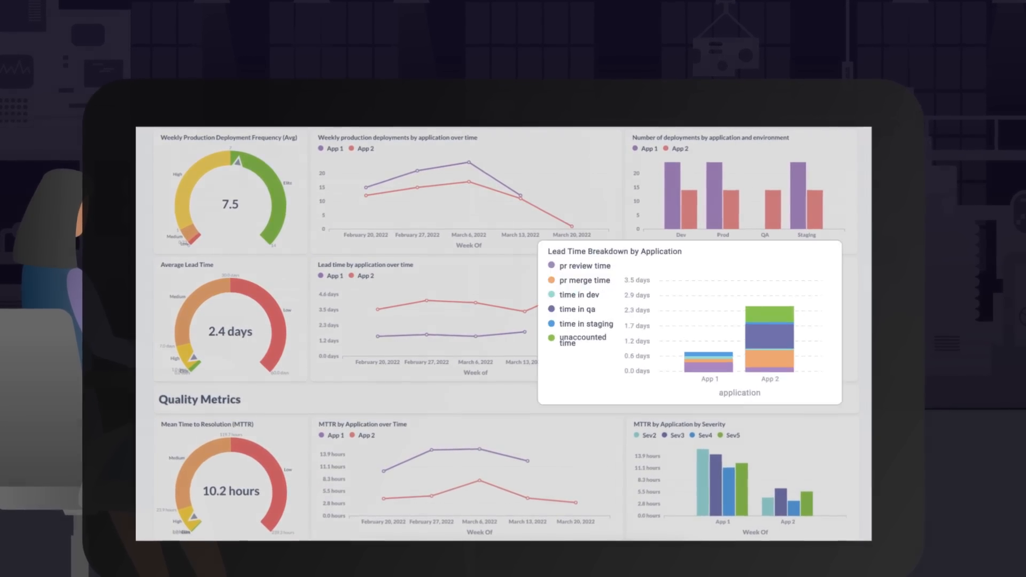